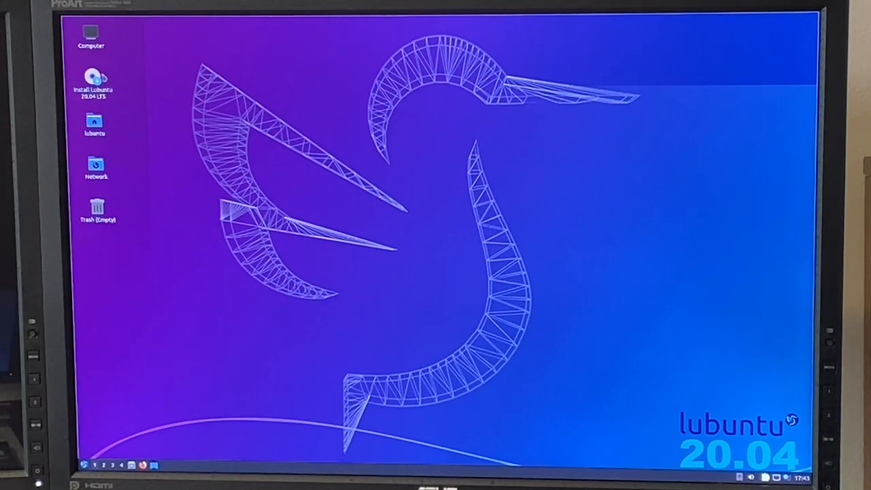
# Launch Install Lubuntu 20.04 LTS and accept the welcome, Chicago location and English (US) keyboard defaults
pyautogui.doubleClick(92, 76)
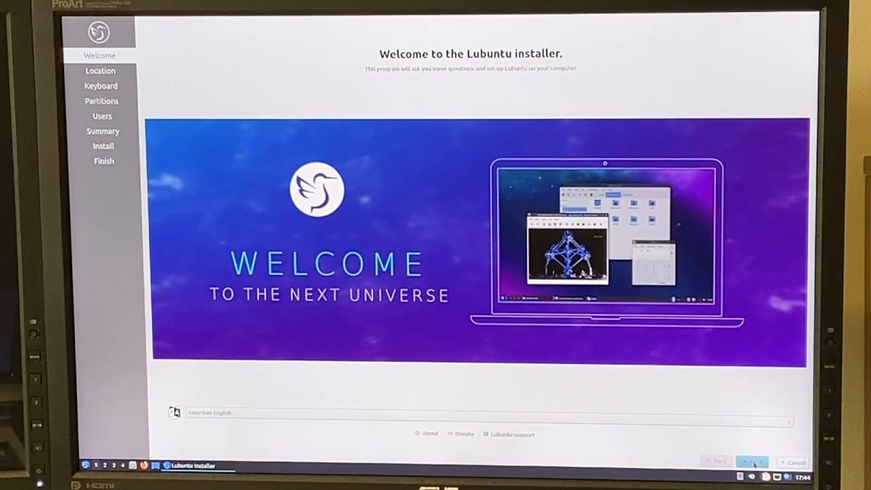
pyautogui.click(752, 461)
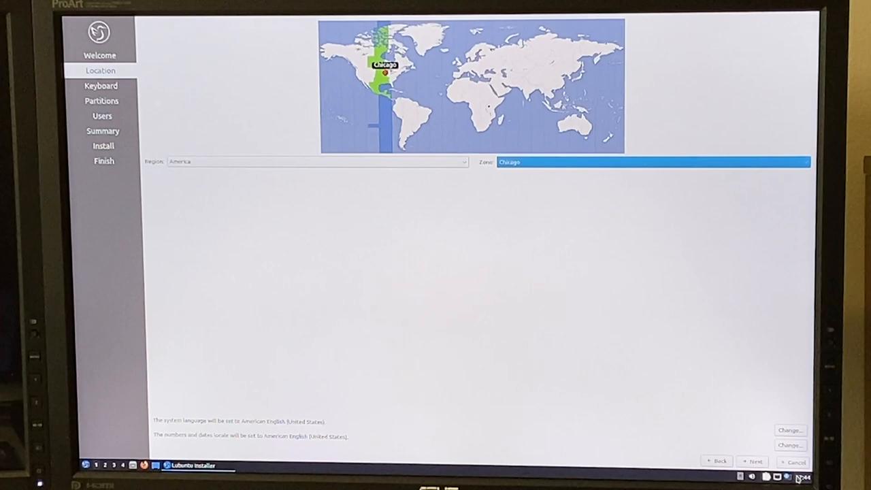
pyautogui.click(754, 461)
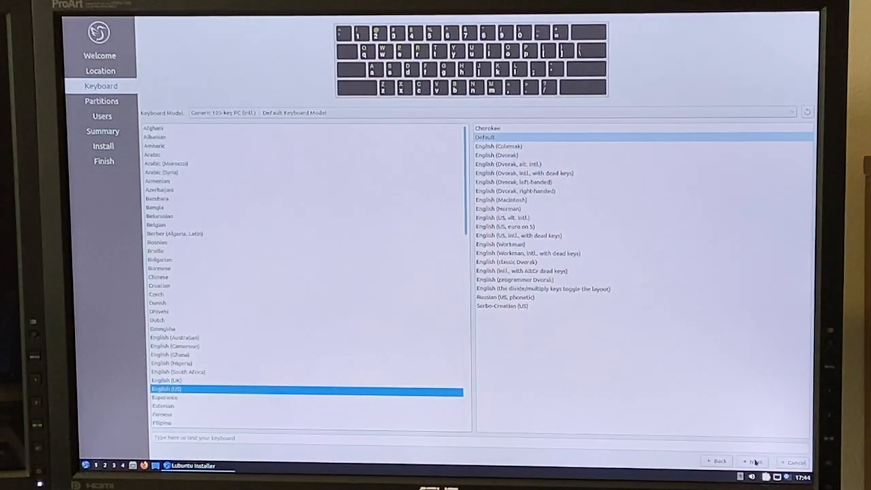
pyautogui.click(754, 461)
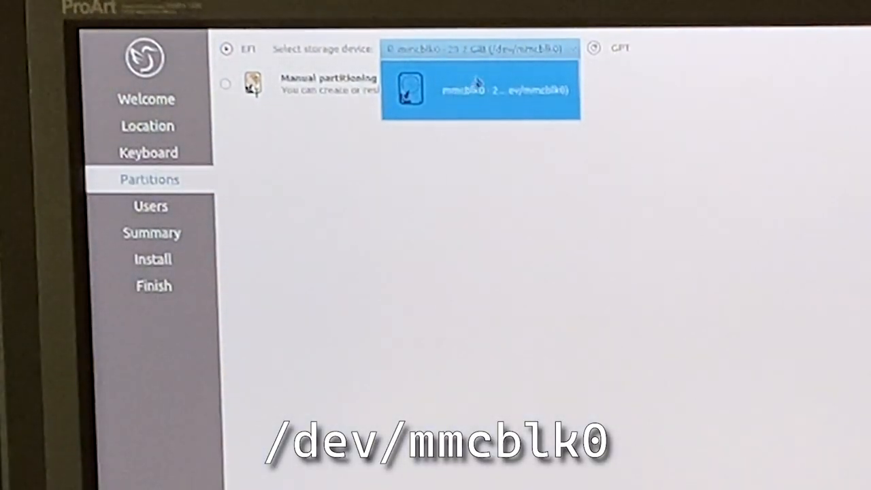
pyautogui.moveTo(504, 66)
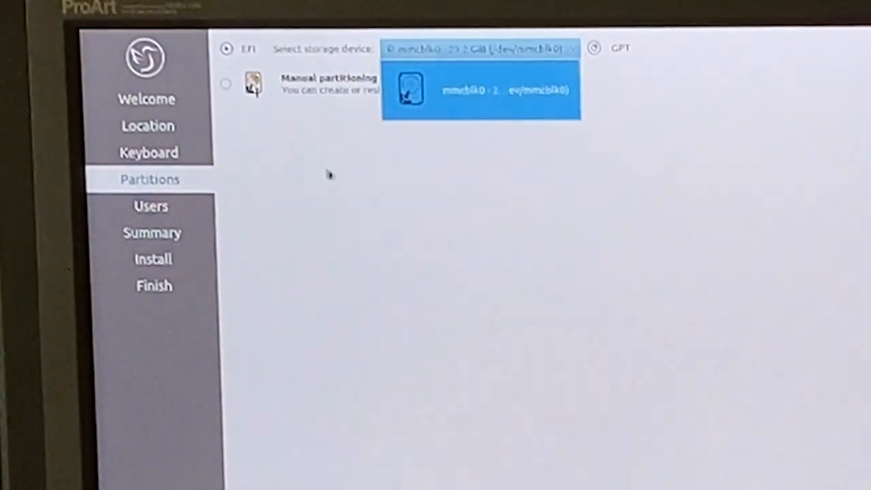
pyautogui.moveTo(504, 110)
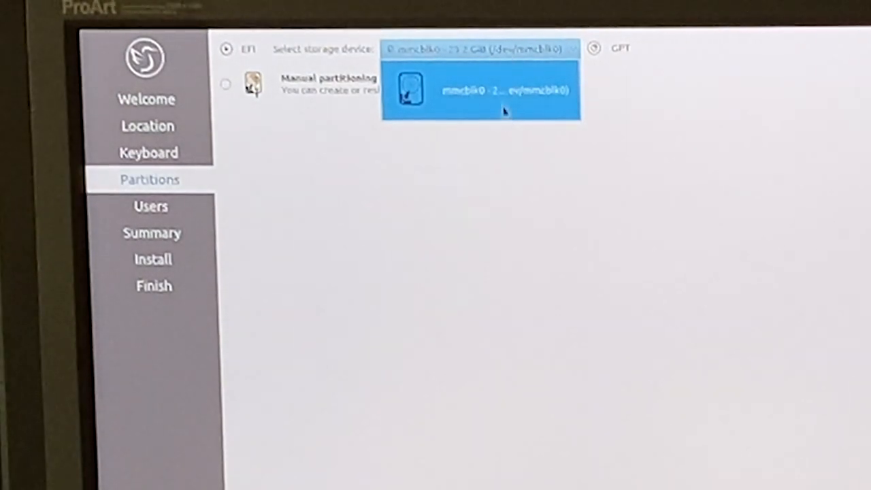
pyautogui.moveTo(483, 120)
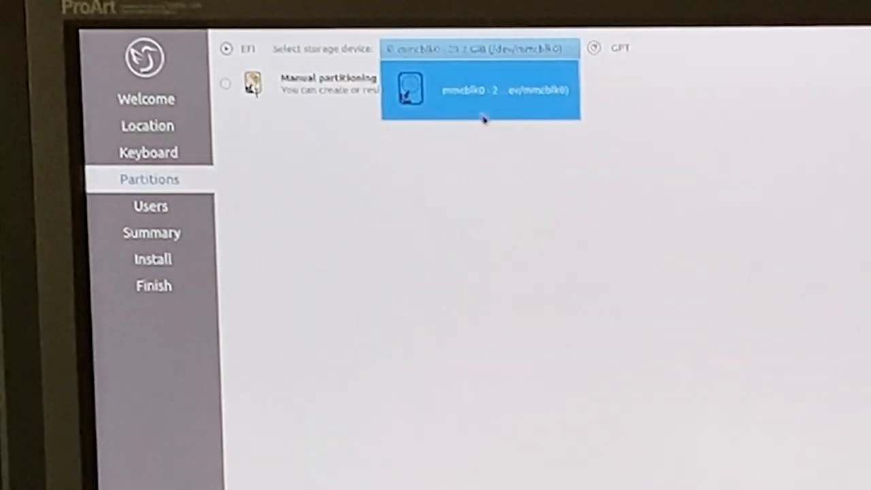
pyautogui.moveTo(469, 201)
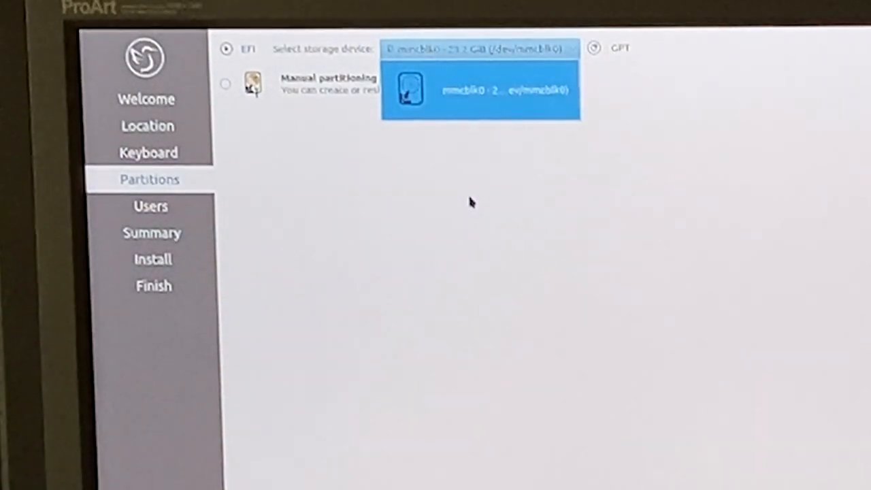
# Proceed with manual partitioning of the 29.2 GB /dev/mmcblk0 drive
pyautogui.click(476, 90)
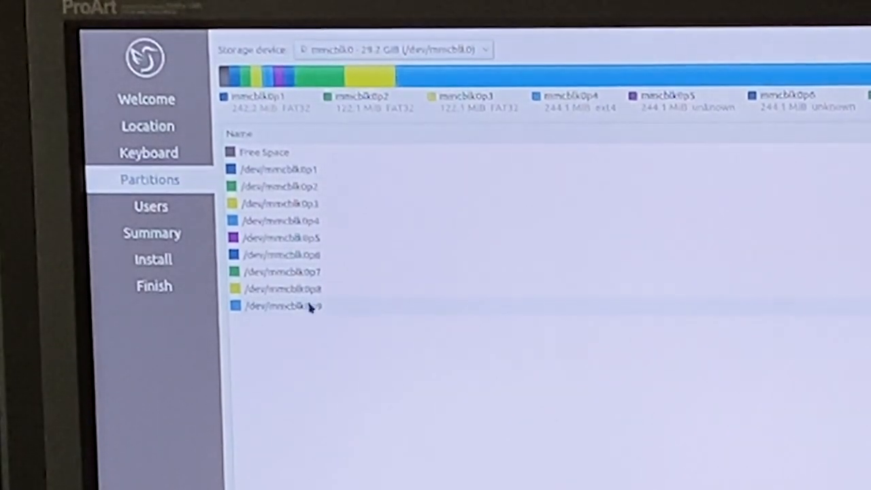
pyautogui.moveTo(299, 311)
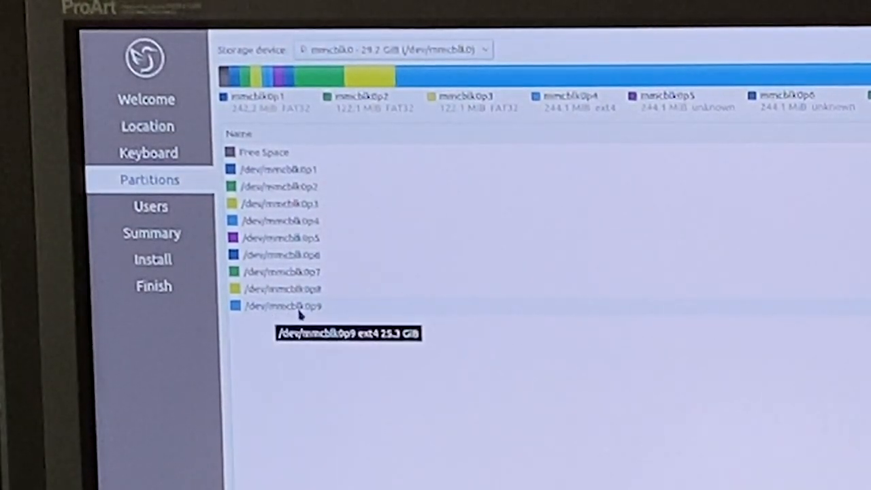
# Select the large ext4 partition /dev/mmcblk0p9 for deletion, briefly checking mmcblk0p1
pyautogui.click(281, 305)
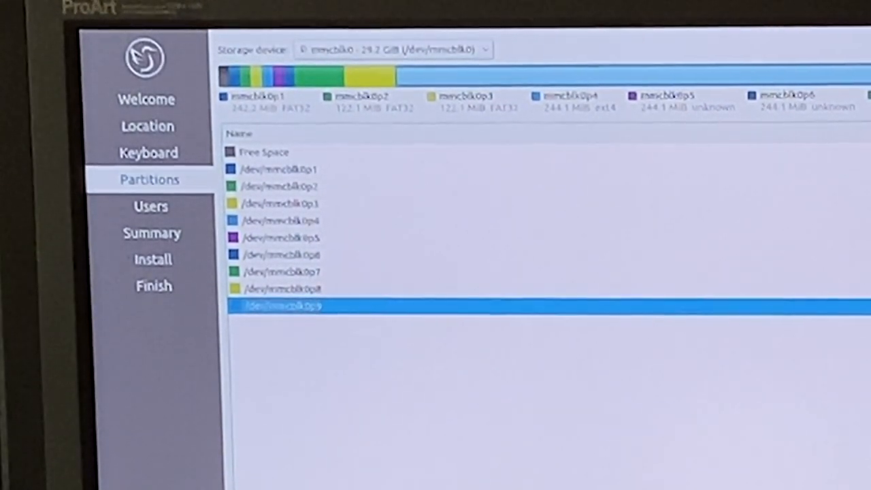
pyautogui.moveTo(765, 272)
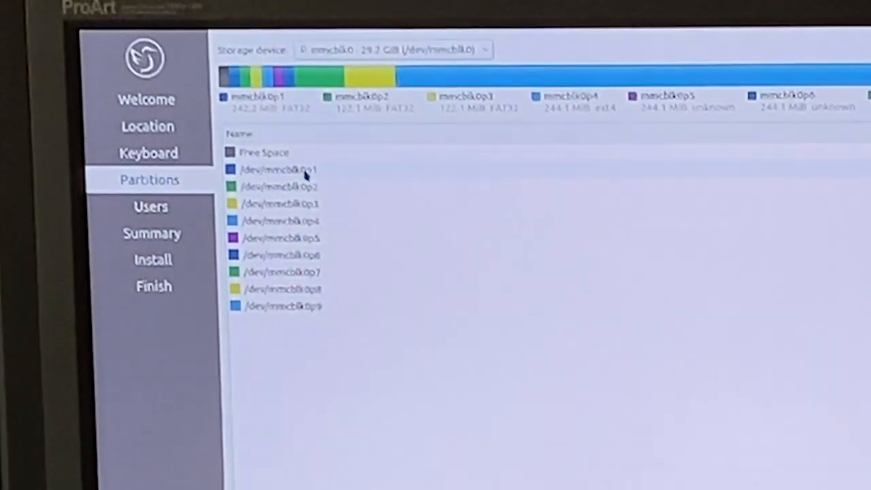
pyautogui.click(279, 169)
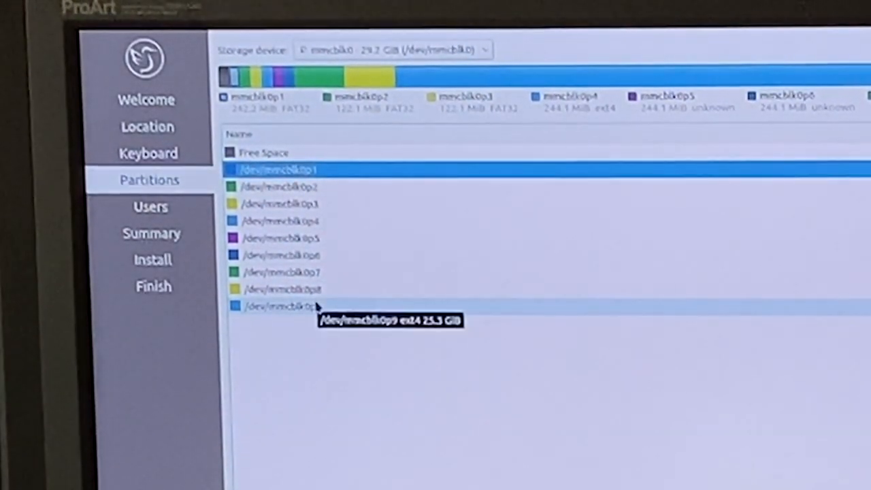
pyautogui.click(279, 305)
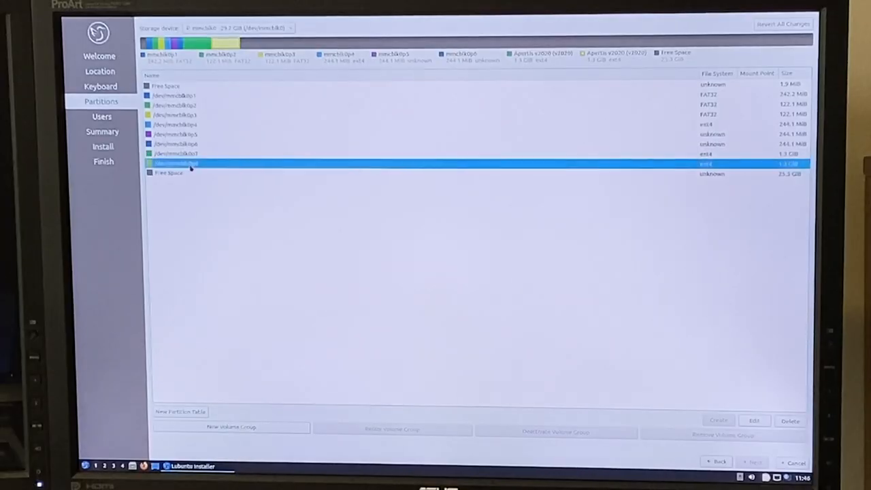
# Delete the old partitions mmcblk0p8, mmcblk0p7 and mmcblk0p2, leaving mmcblk0 unallocated
pyautogui.click(790, 421)
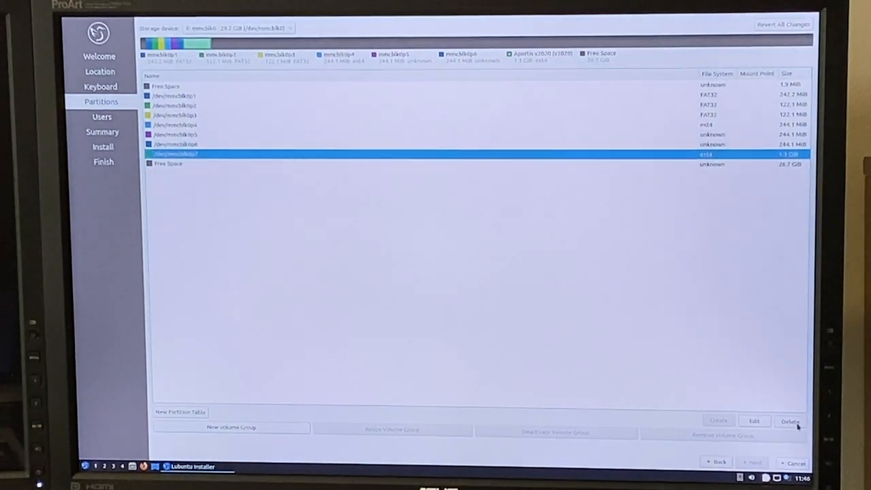
pyautogui.click(790, 422)
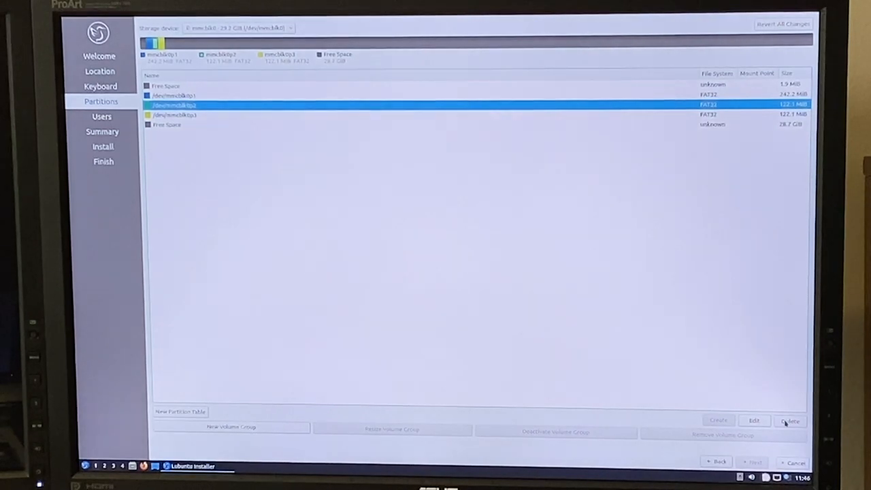
pyautogui.click(790, 421)
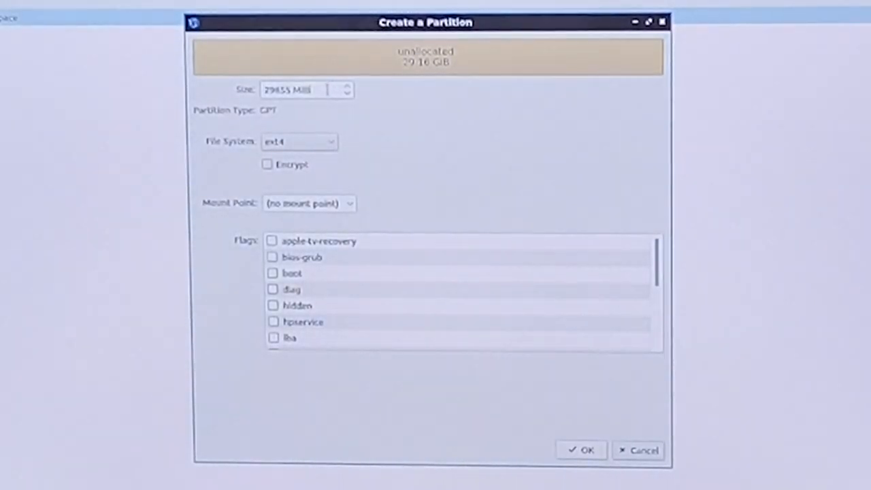
# Create a 300 MiB fat32 partition mounted at /boot/efi with the boot flag set
pyautogui.tripleClick(300, 90)
pyautogui.write('300')
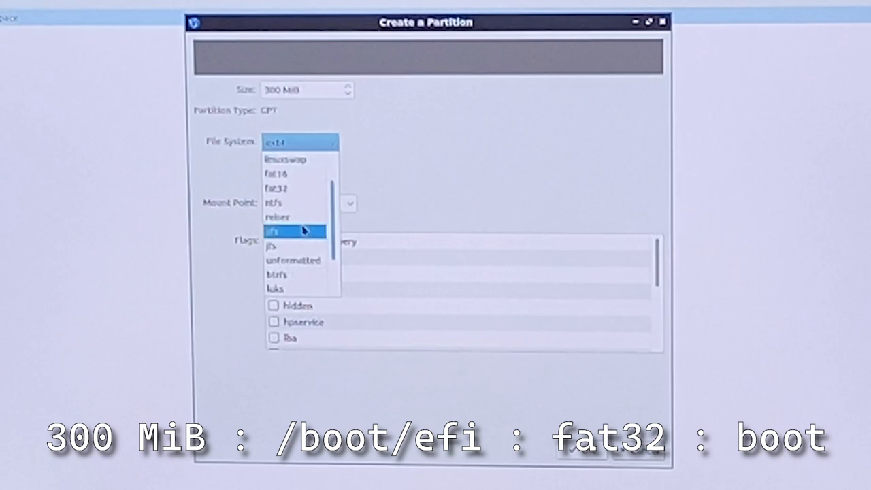
pyautogui.scroll(-3)
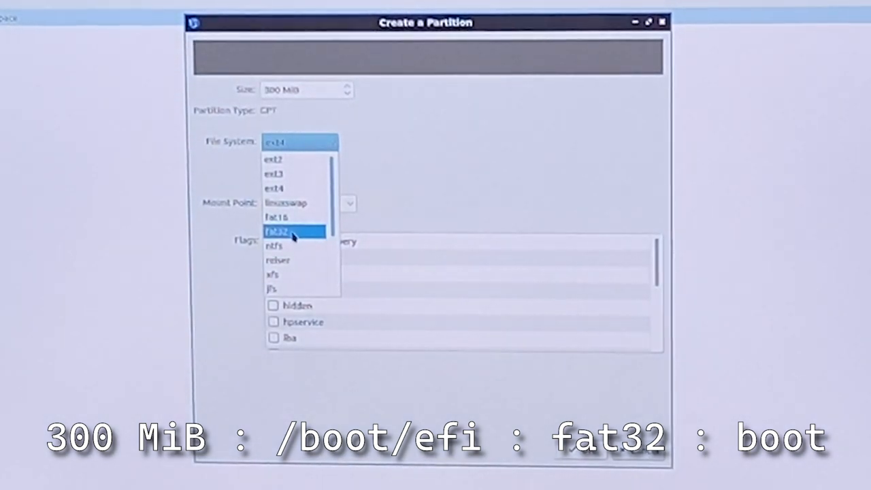
pyautogui.click(276, 231)
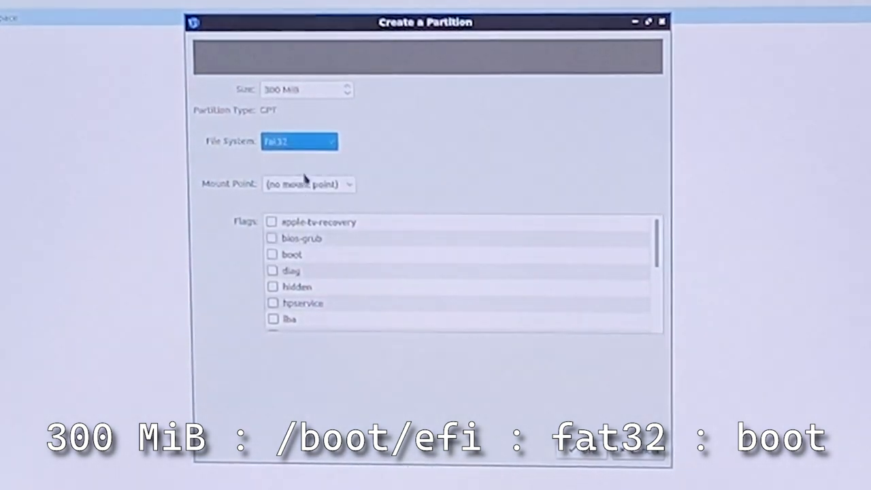
pyautogui.click(308, 184)
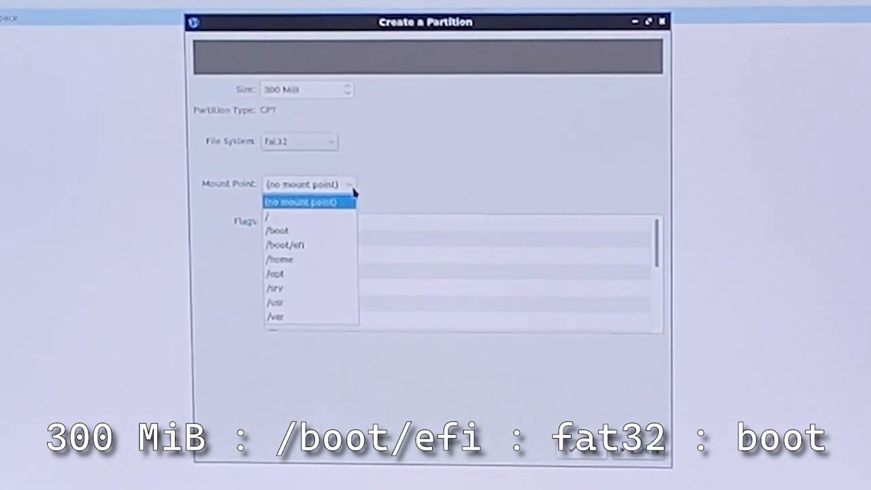
pyautogui.click(286, 245)
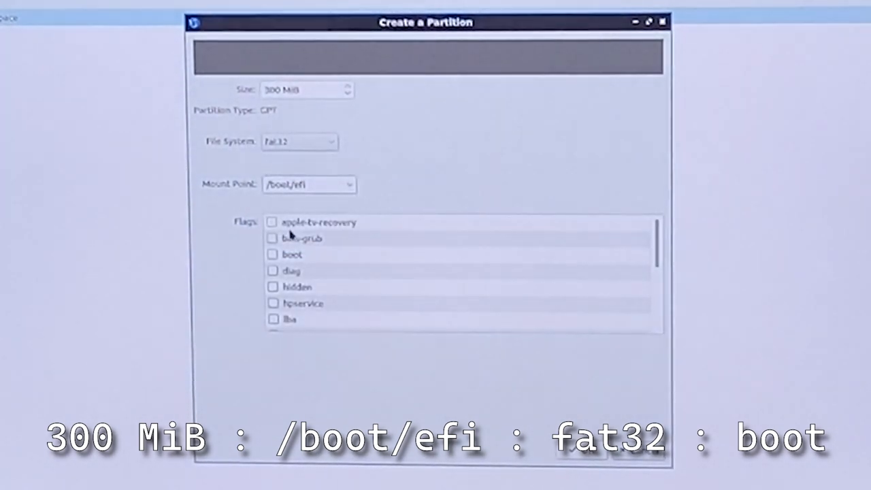
pyautogui.click(272, 254)
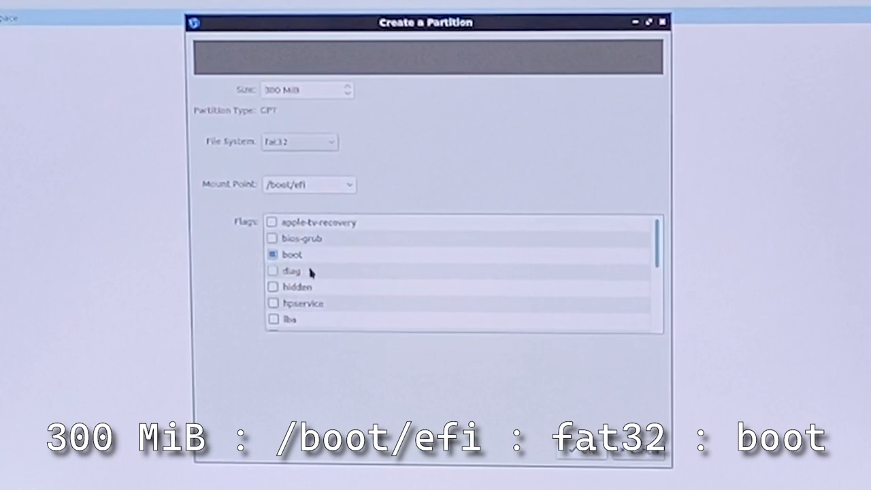
pyautogui.scroll(-3)
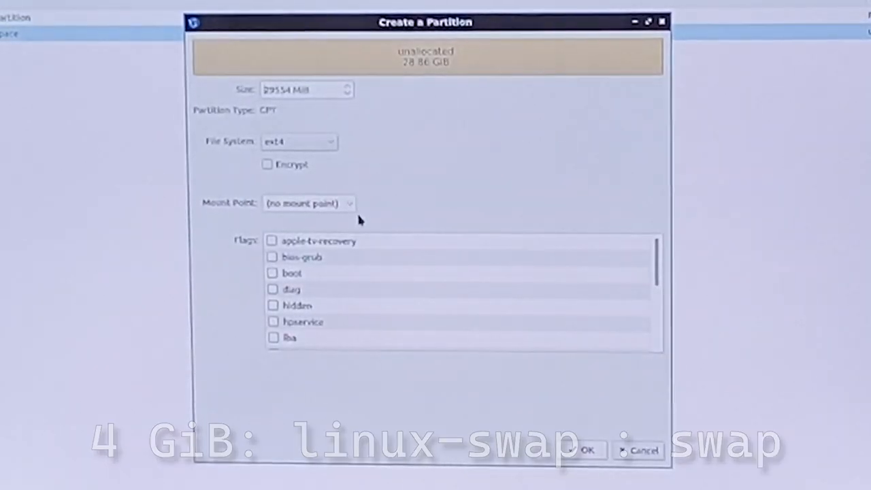
# Create a 4096 MiB linuxswap partition from the unallocated space
pyautogui.click(308, 203)
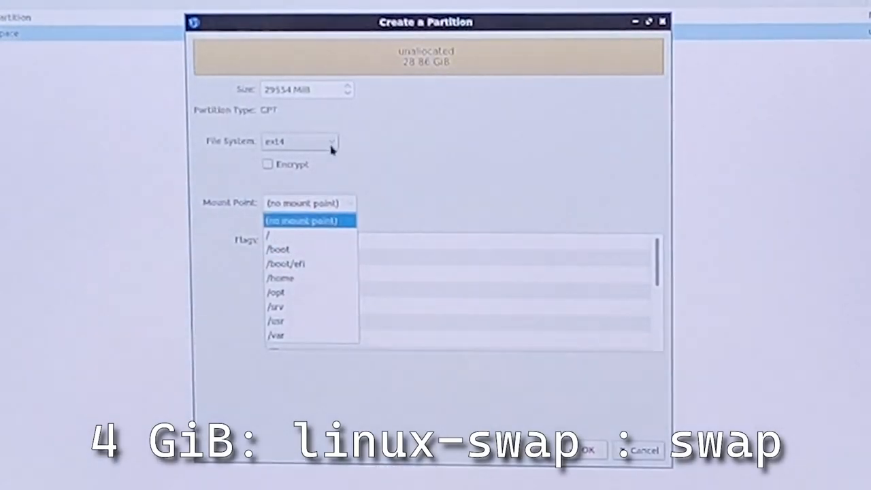
pyautogui.click(299, 141)
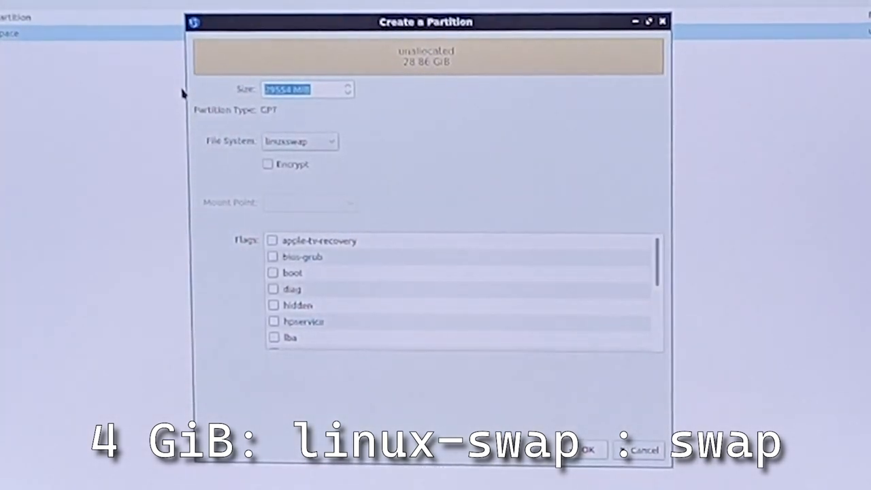
pyautogui.write('4096')
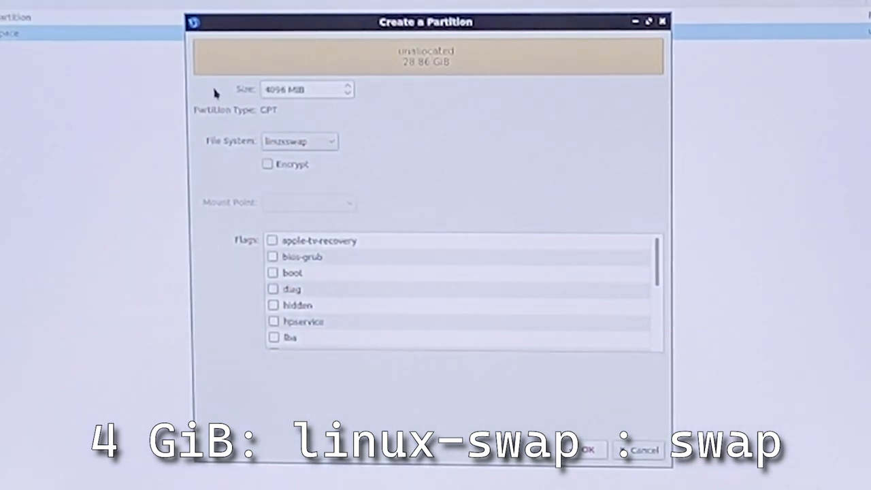
pyautogui.scroll(-3)
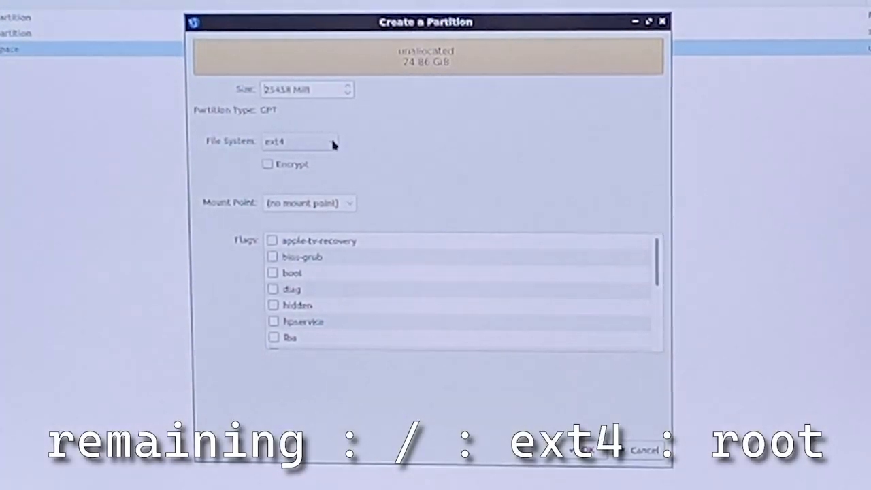
pyautogui.moveTo(340, 185)
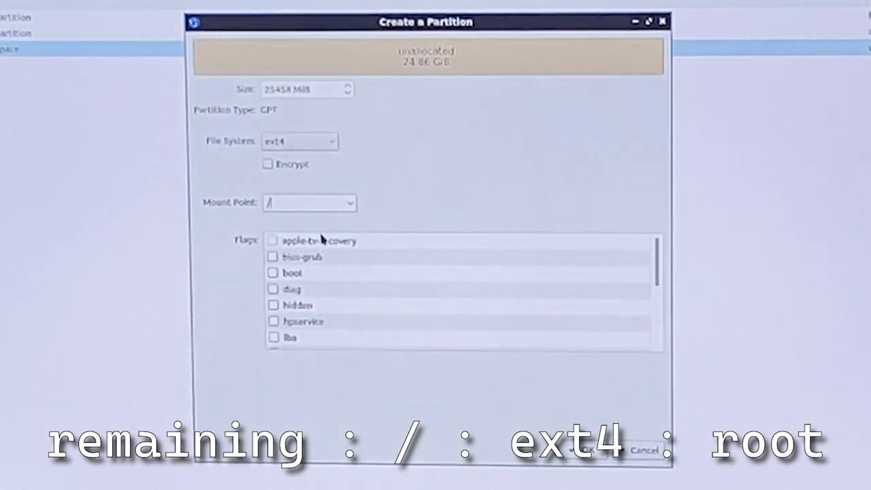
# Configure the remaining 25458 MiB as ext4 mounted at / with the root flag
pyautogui.scroll(-3)
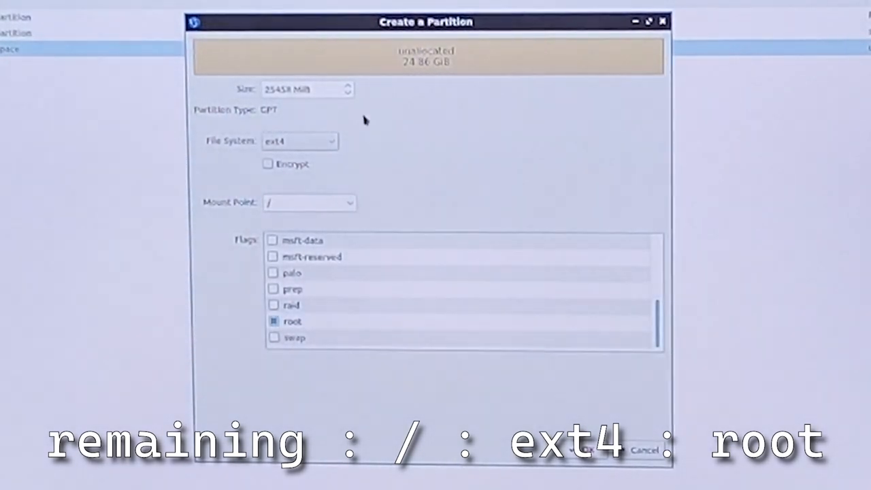
pyautogui.moveTo(360, 218)
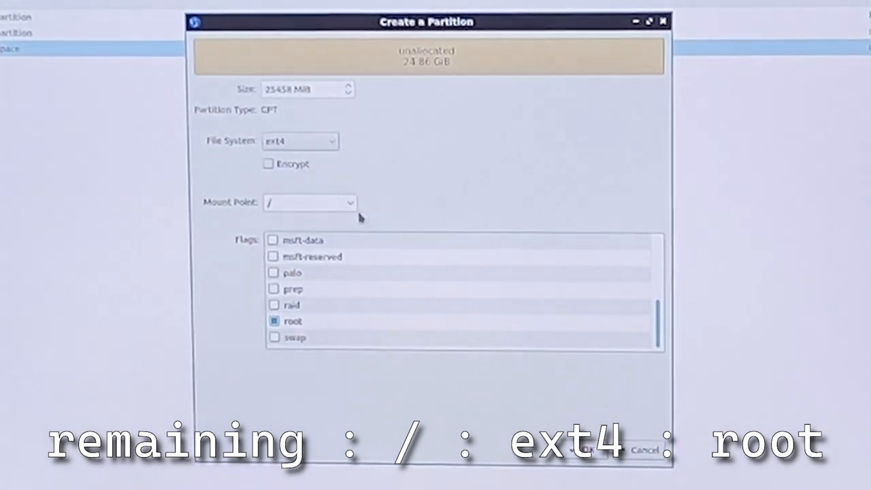
pyautogui.click(300, 140)
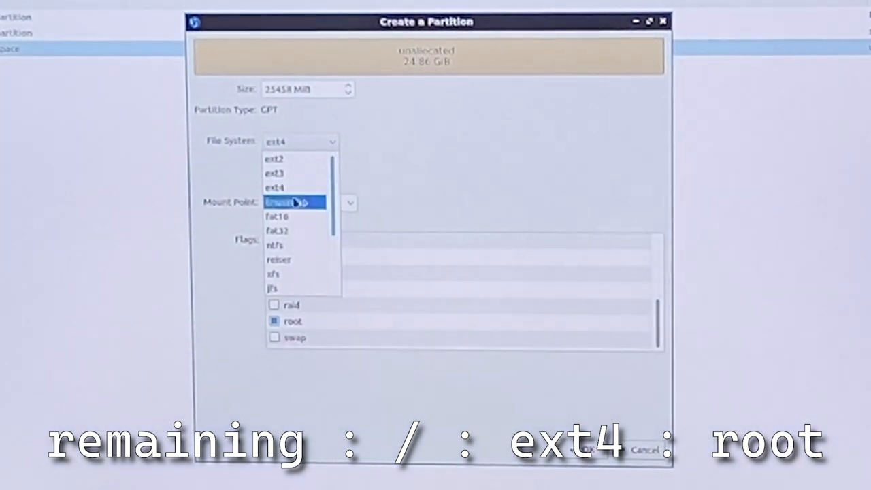
pyautogui.moveTo(279, 260)
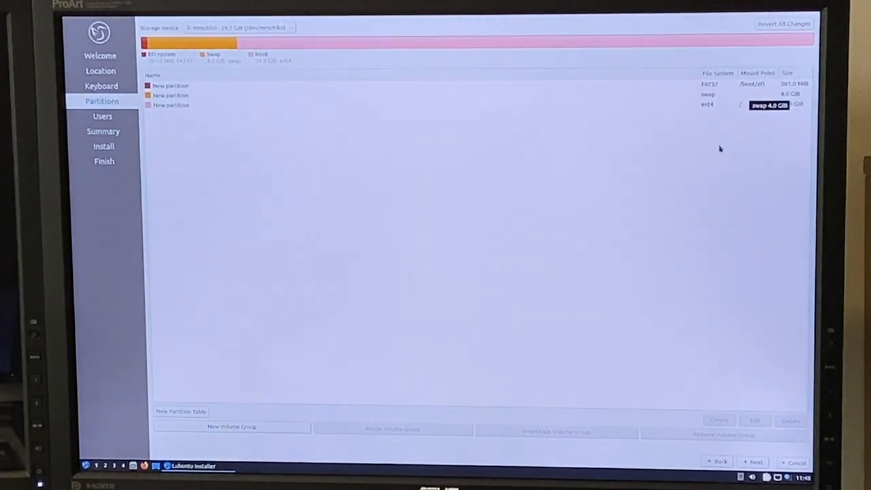
# Run the installation with the EFI, swap and ext4 layout, then restart into the new Lubuntu
pyautogui.click(754, 462)
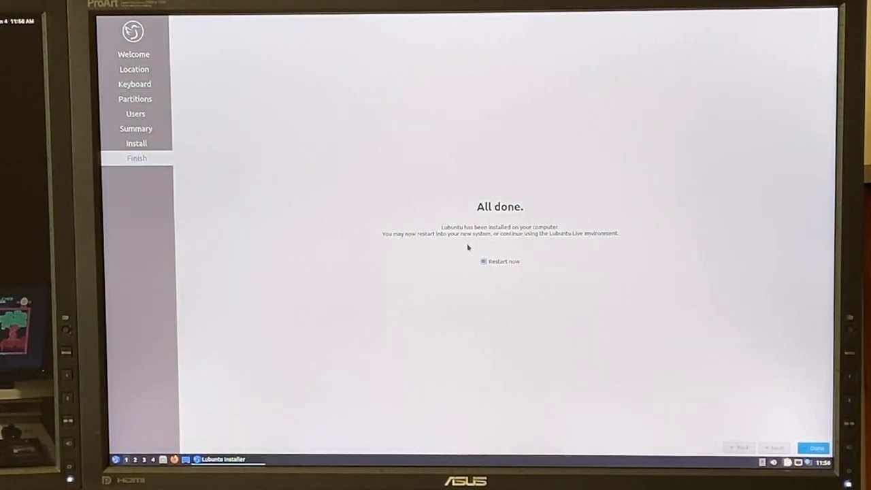
pyautogui.click(815, 447)
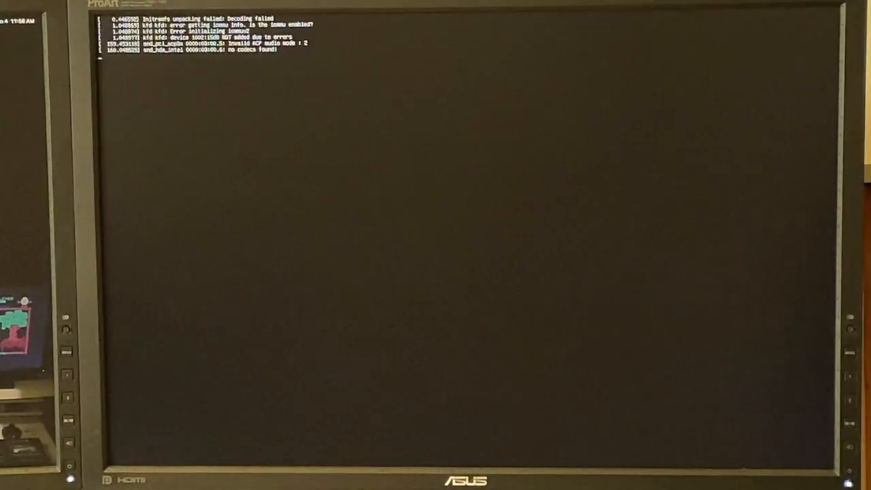